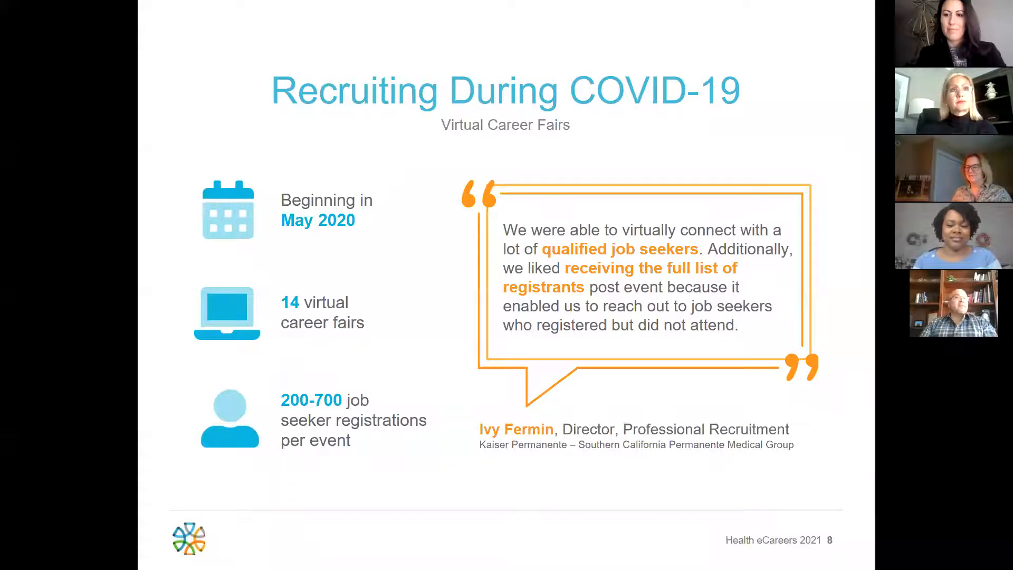
Step: Advance past the virtual career fairs slide to the pre-pandemic recruiting strategy question
{"action": "key", "text": "right"}
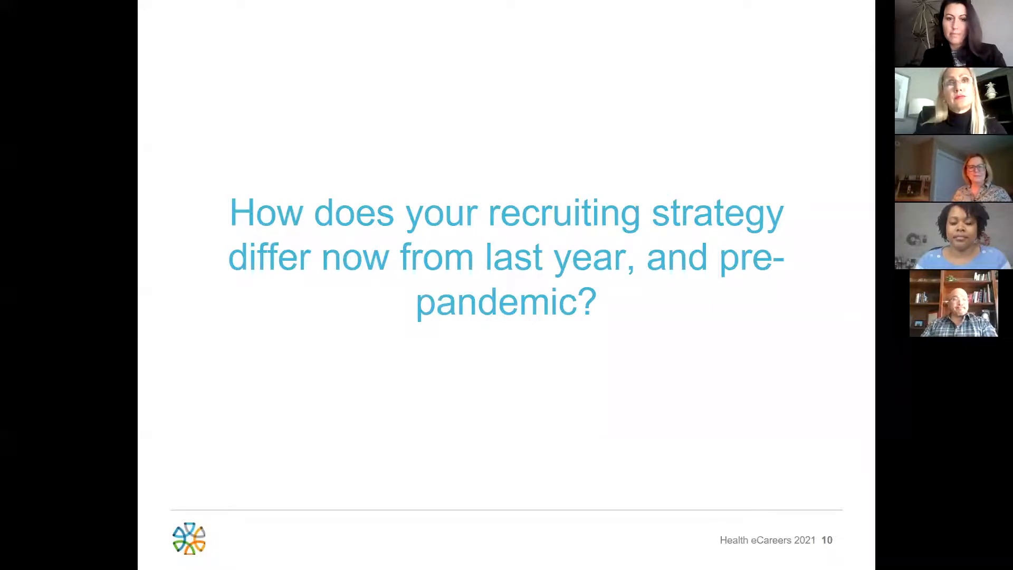
{"action": "key", "text": "Right"}
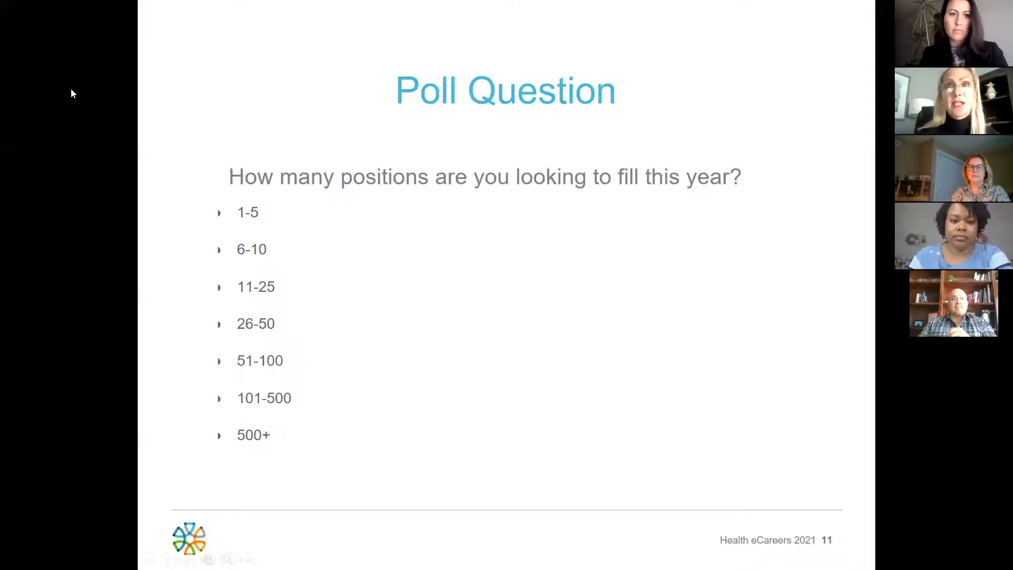
{"action": "key", "text": "Right"}
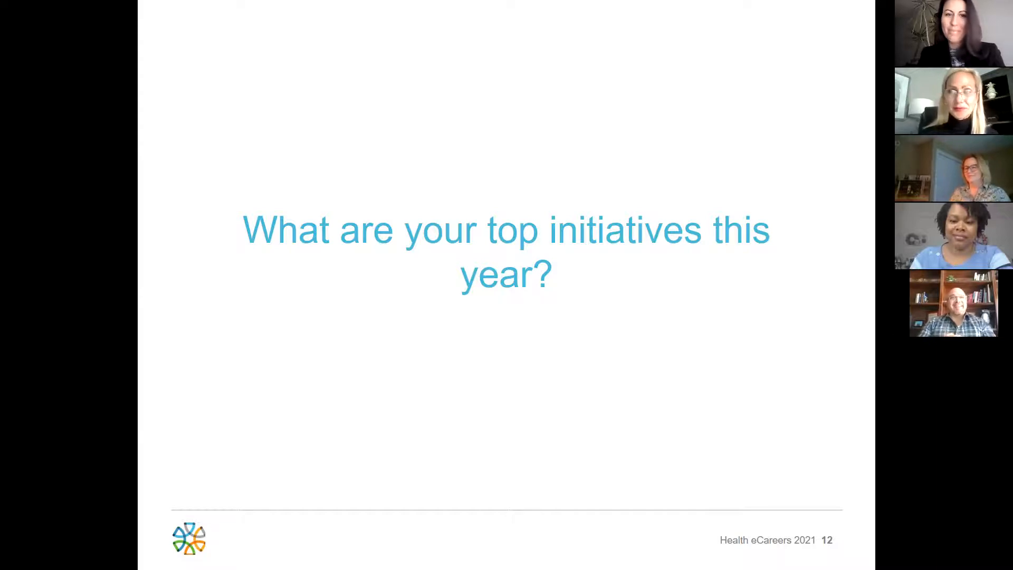
{"action": "mouse_move", "coordinate": [18, 95]}
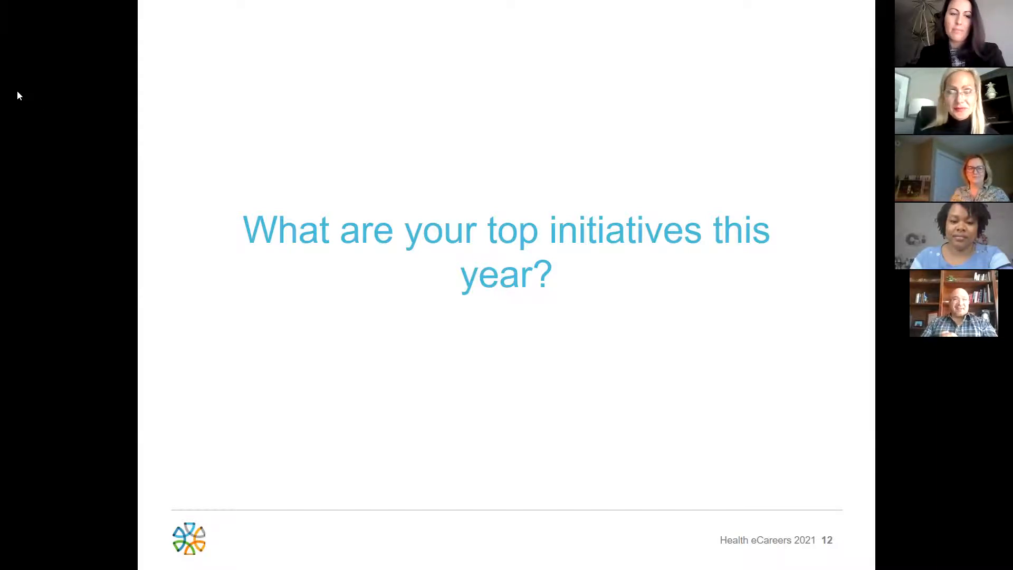